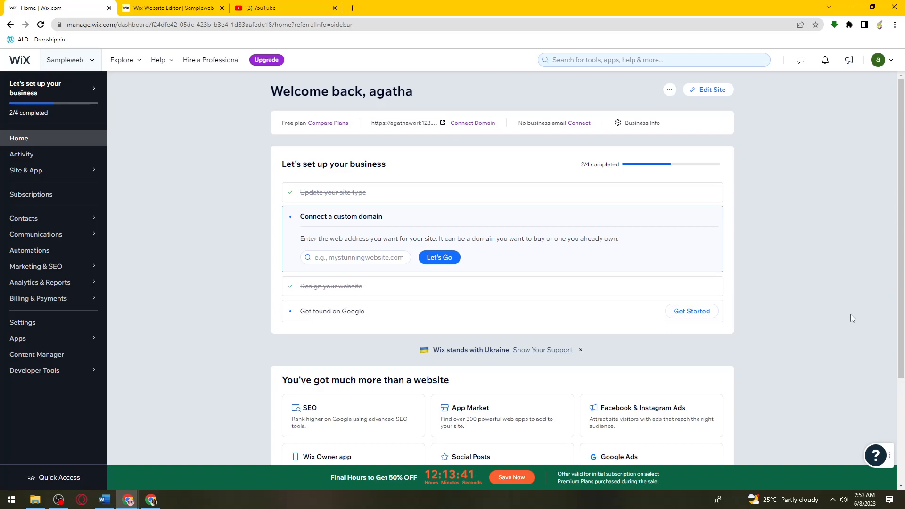
pyautogui.moveTo(392, 123)
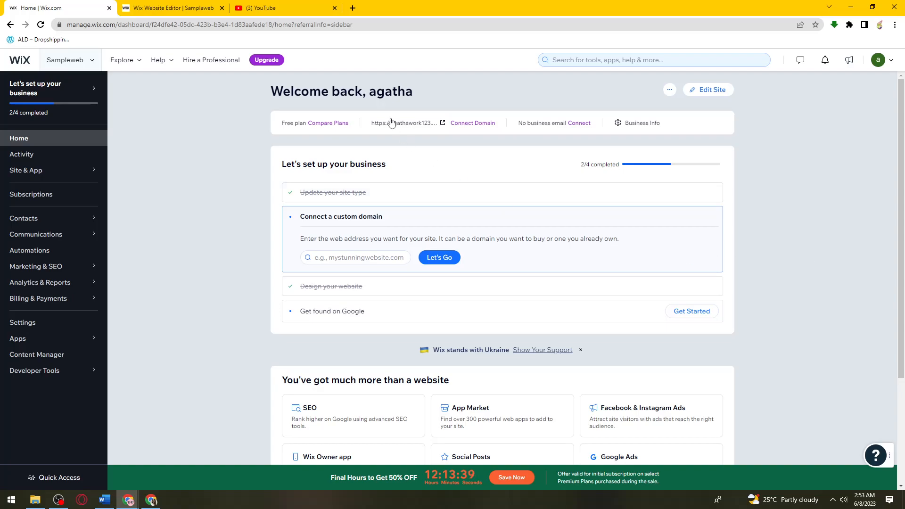
pyautogui.moveTo(818, 184)
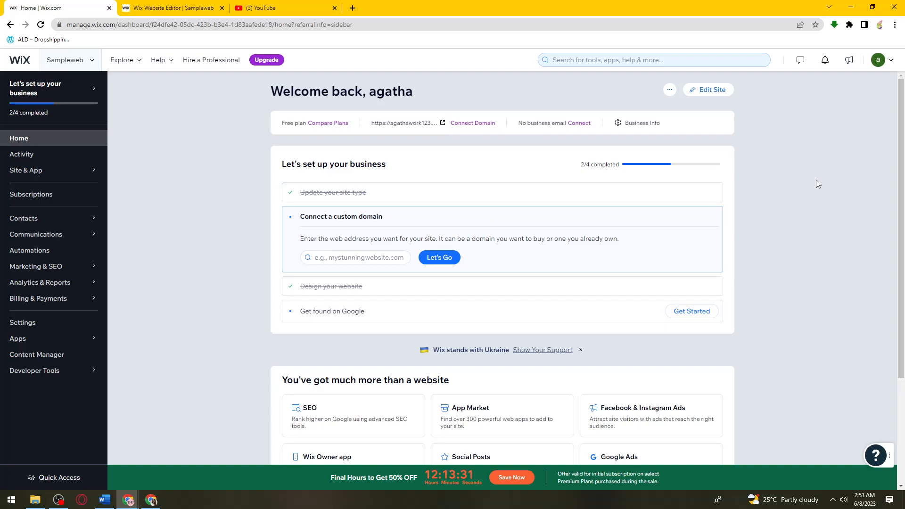
pyautogui.moveTo(205, 151)
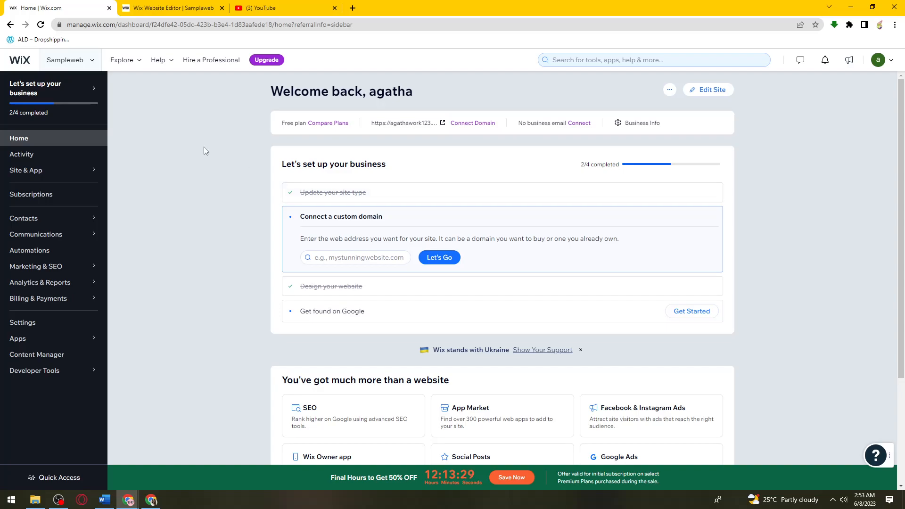
# Step: Switch from the Wix site dashboard to the YouTube home feed tab
pyautogui.click(283, 8)
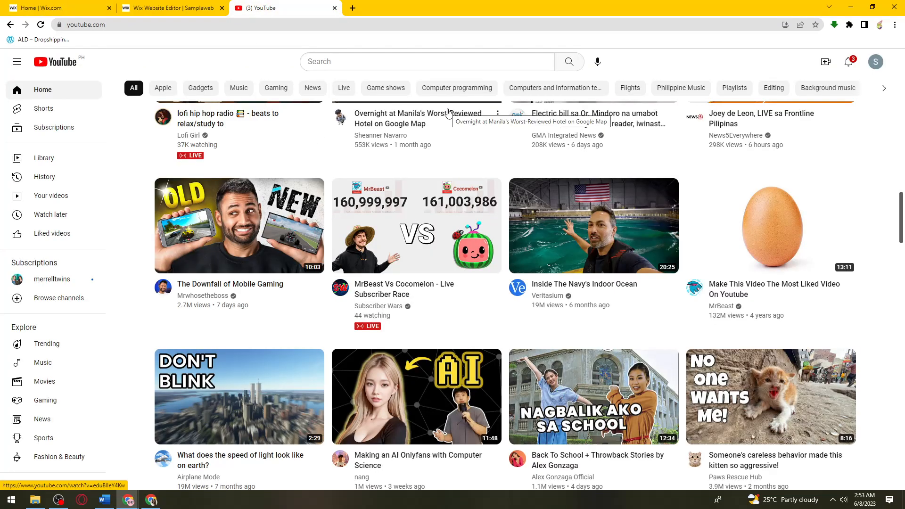
# Step: Scroll down the YouTube home feed and open the lofi hip hop radio live stream
pyautogui.scroll(-3)
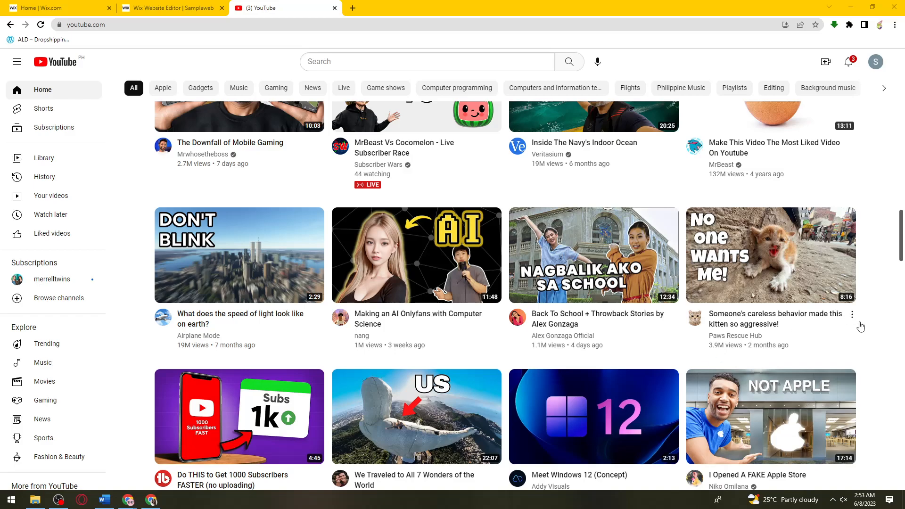
pyautogui.scroll(-3)
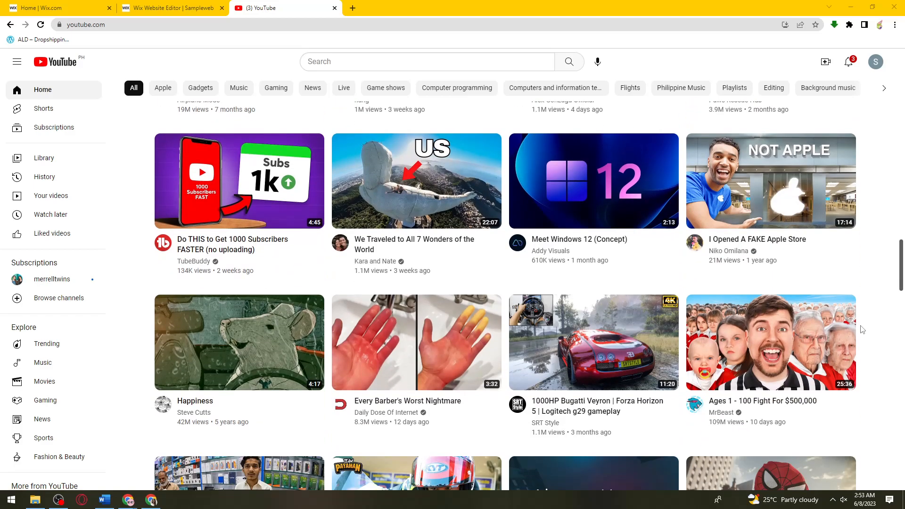
pyautogui.scroll(-3)
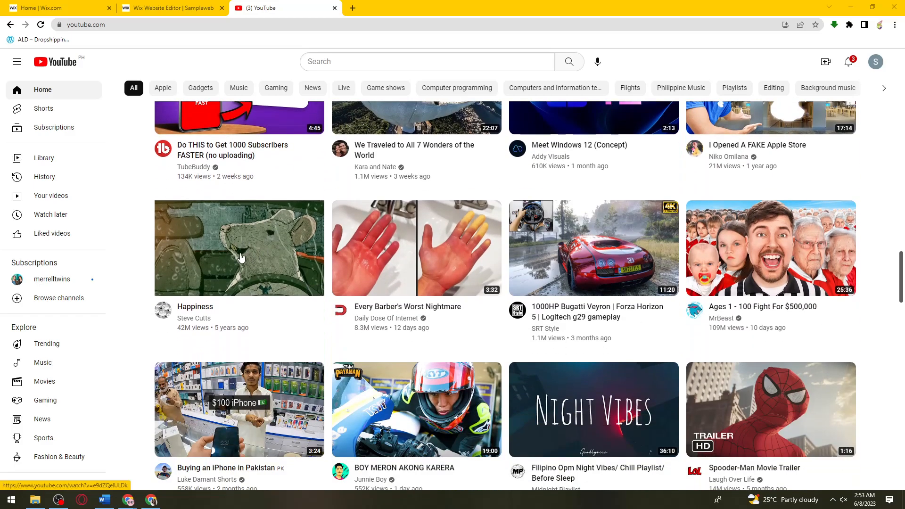
pyautogui.scroll(-3)
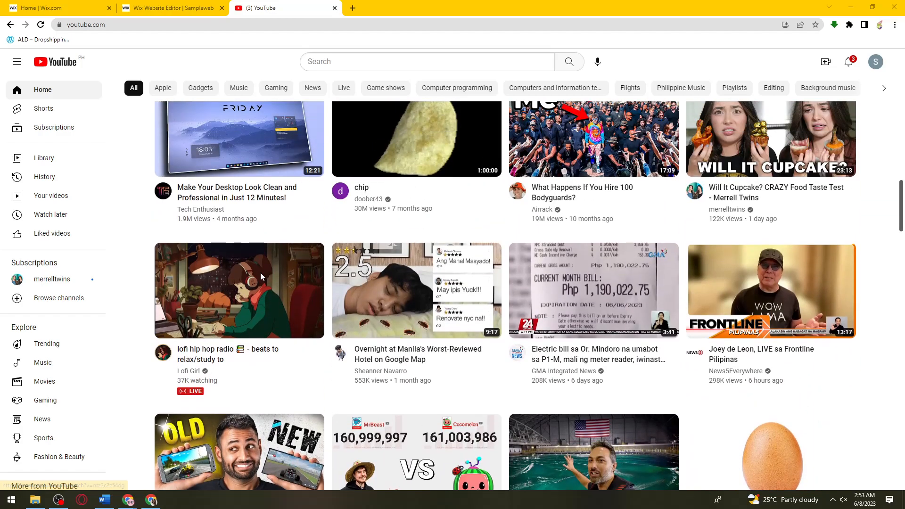
pyautogui.click(239, 291)
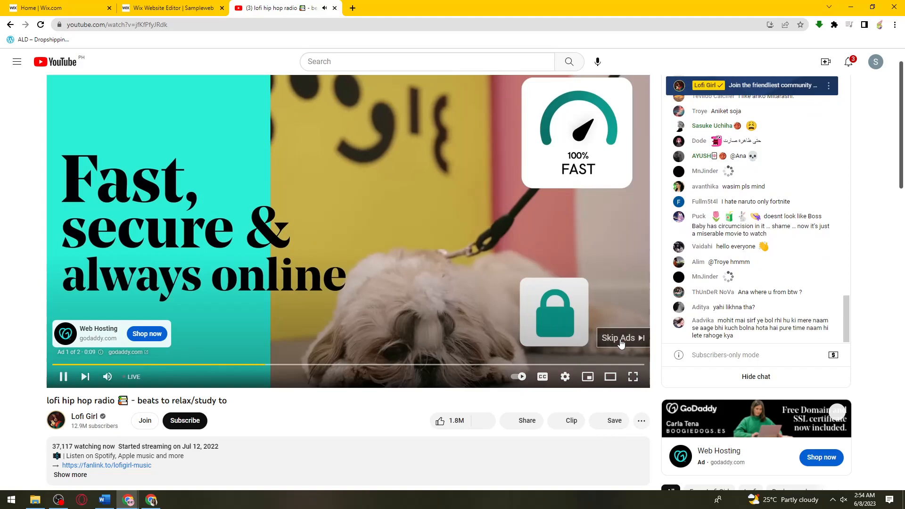
# Step: Skip the ad, copy the lofi stream's share link, and return to the Wix preview
pyautogui.click(621, 338)
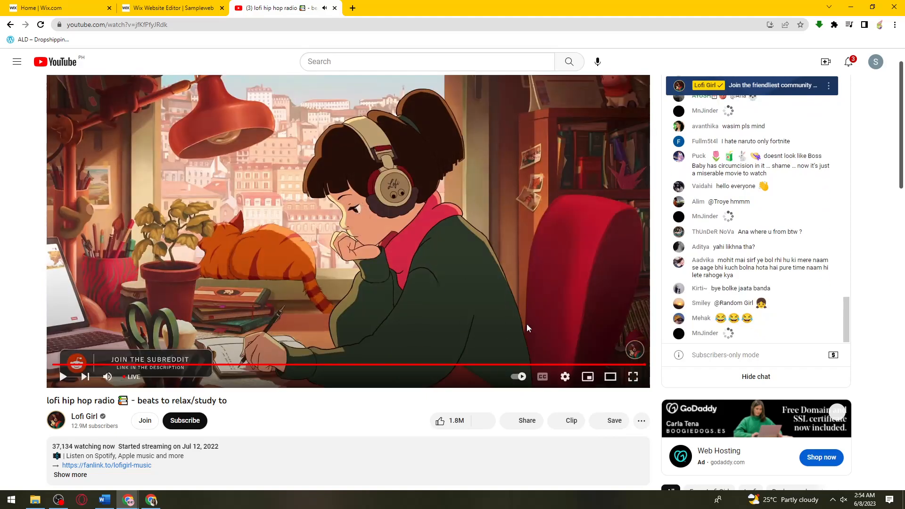
pyautogui.moveTo(526, 430)
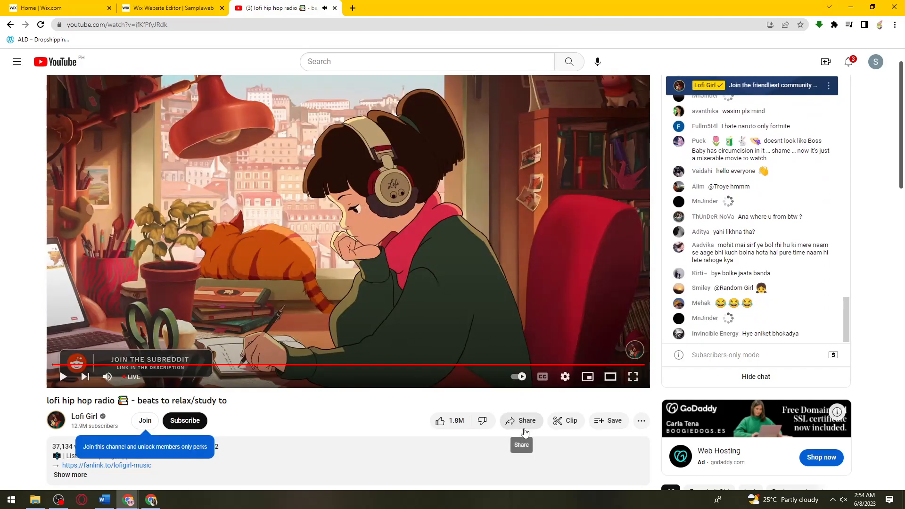
pyautogui.click(521, 421)
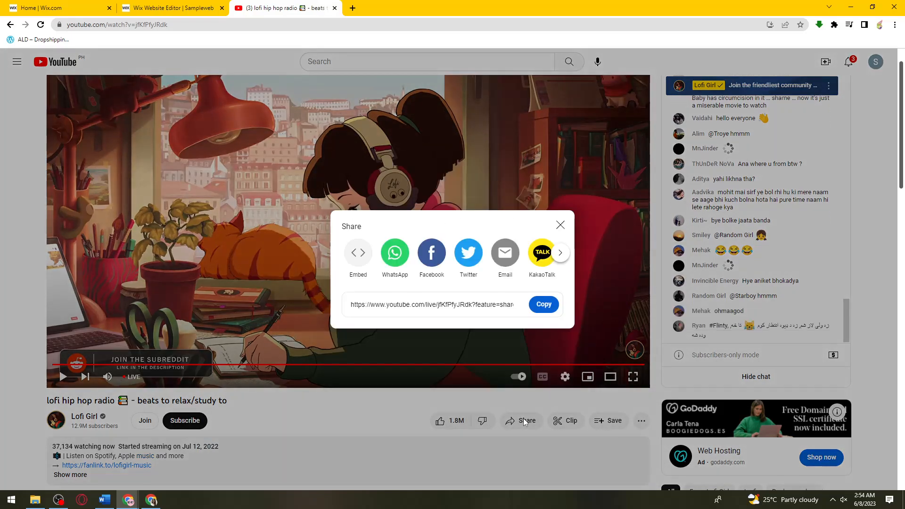
pyautogui.click(543, 305)
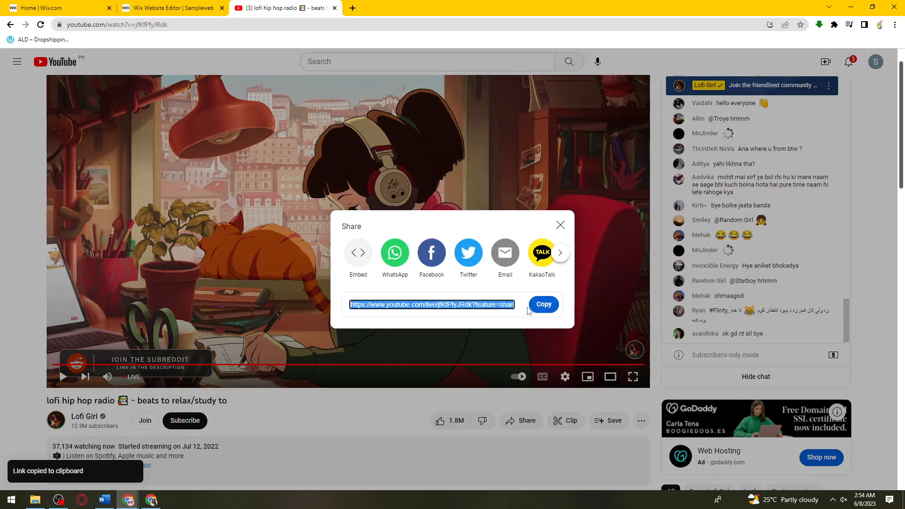
pyautogui.click(559, 225)
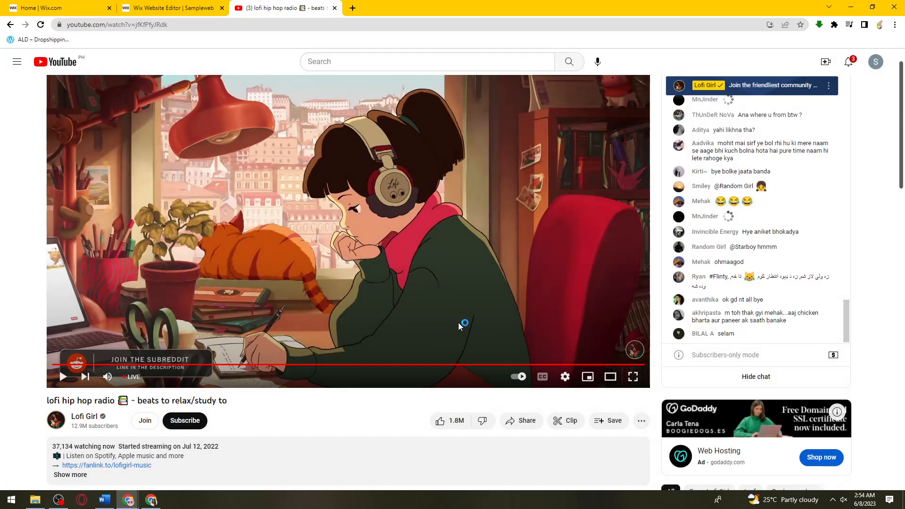
pyautogui.click(55, 7)
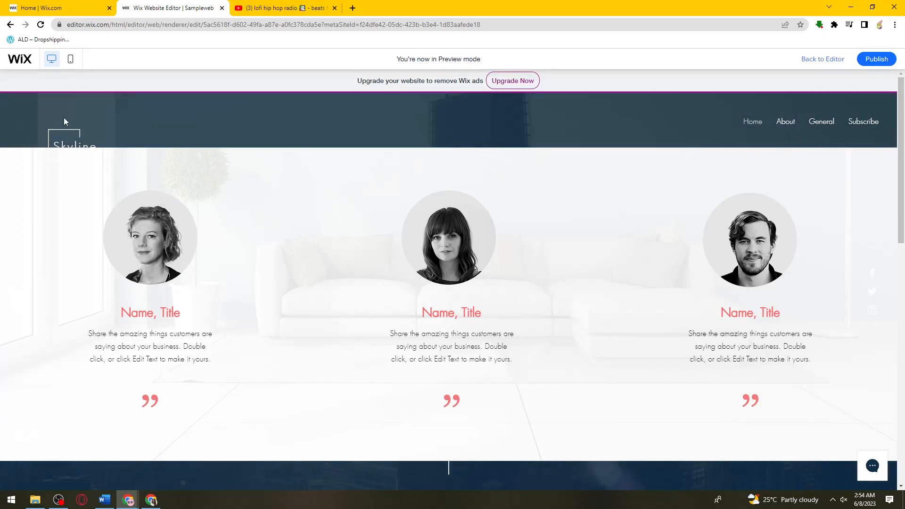
# Step: Leave Preview and show the Video & Music section of the Add Elements panel
pyautogui.click(822, 59)
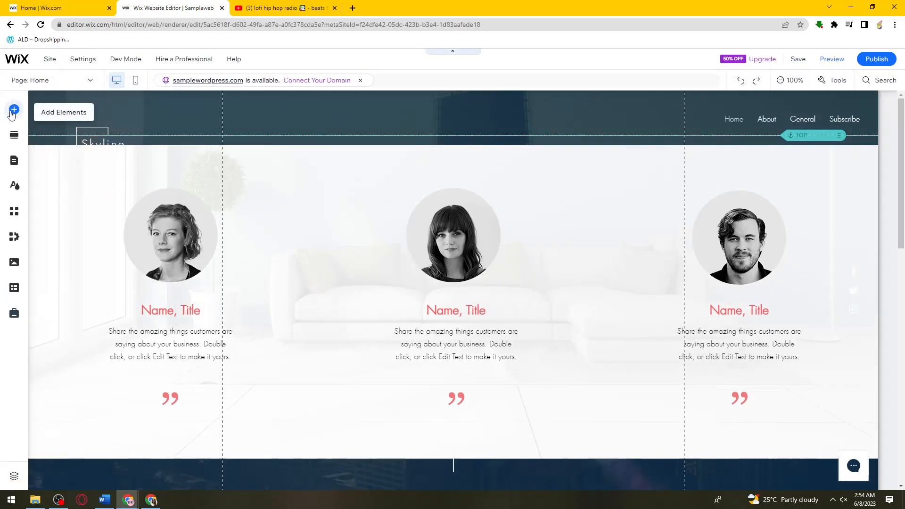
pyautogui.click(13, 110)
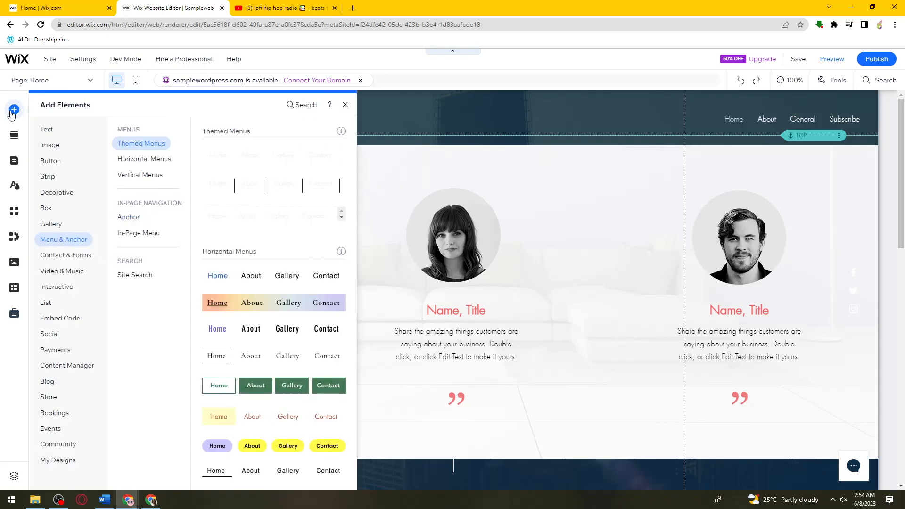
pyautogui.click(62, 271)
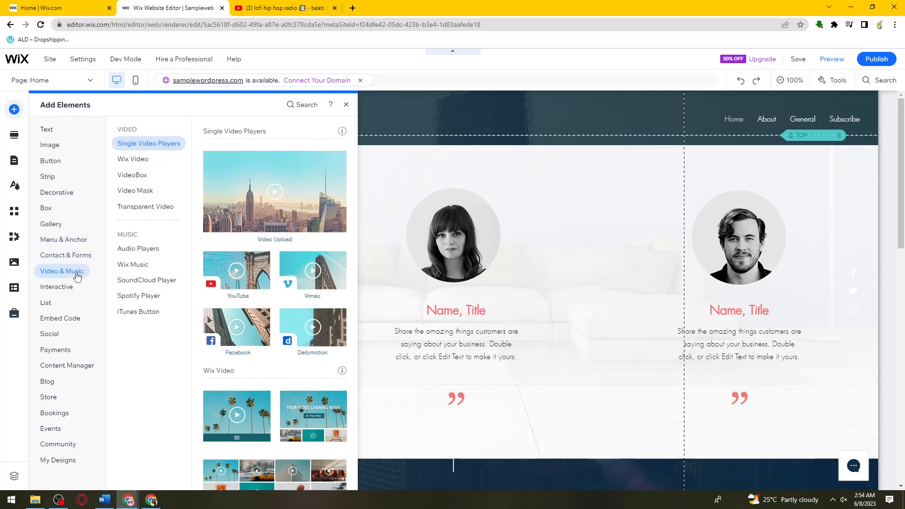
pyautogui.moveTo(255, 234)
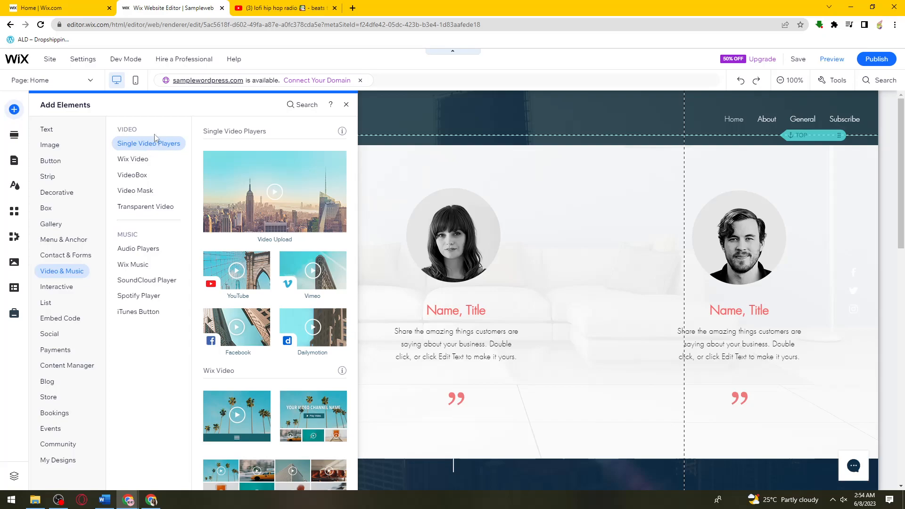
pyautogui.moveTo(236, 274)
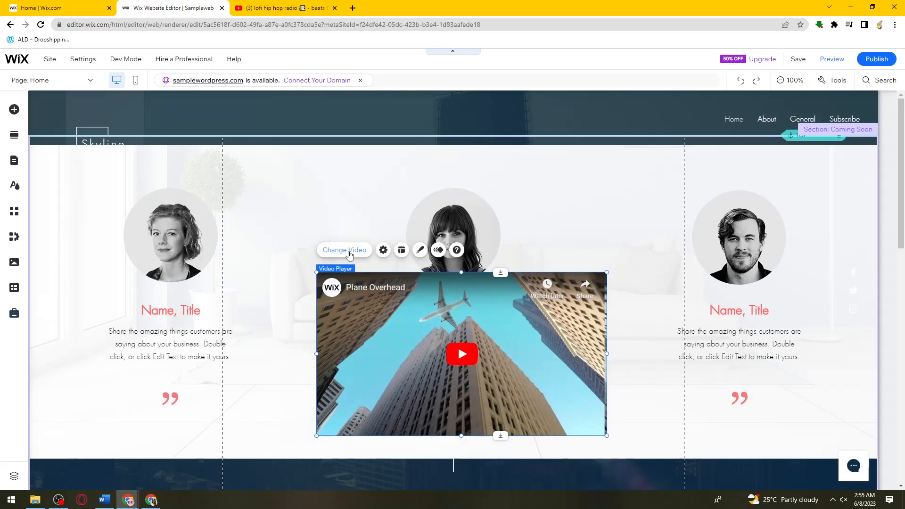
pyautogui.click(383, 250)
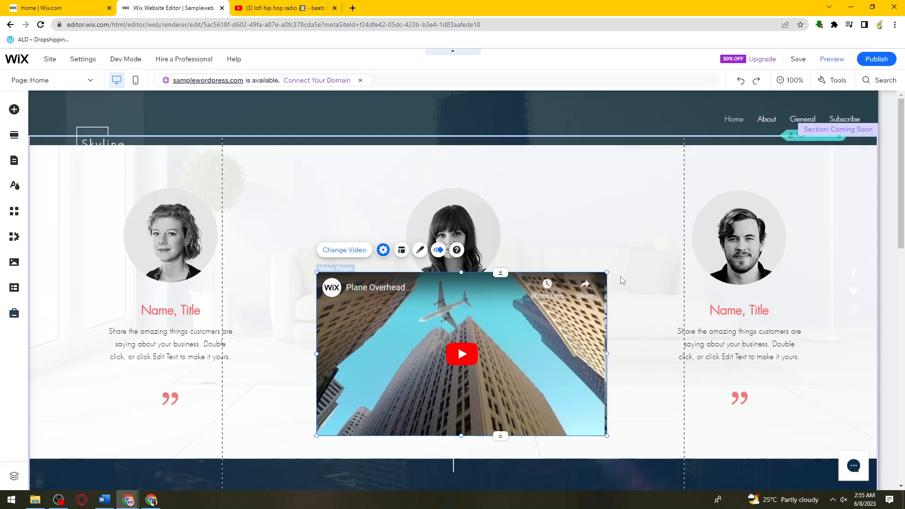
pyautogui.moveTo(383, 250)
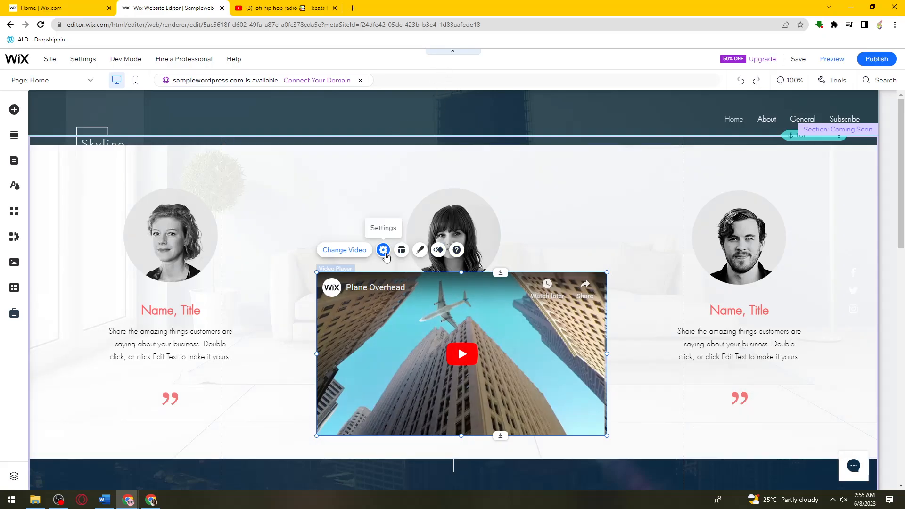
pyautogui.moveTo(410, 92)
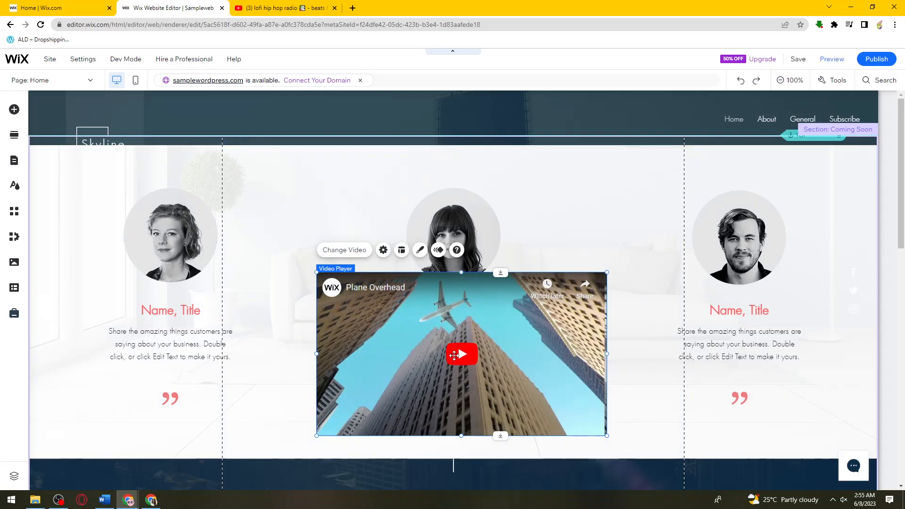
pyautogui.moveTo(355, 195)
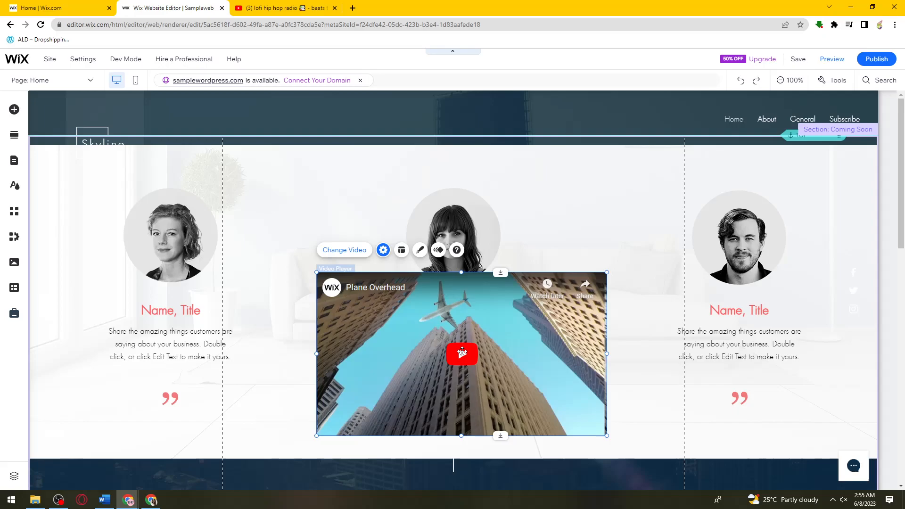
pyautogui.click(383, 250)
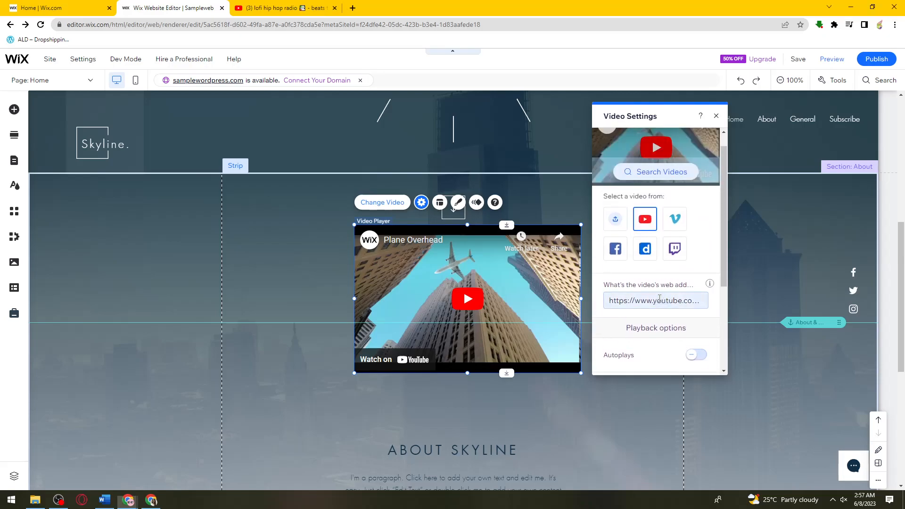
# Step: Paste the 'fKfPfyJRdk?feature=share' stream link into the video URL field, where it's rejected as invalid
pyautogui.click(655, 300)
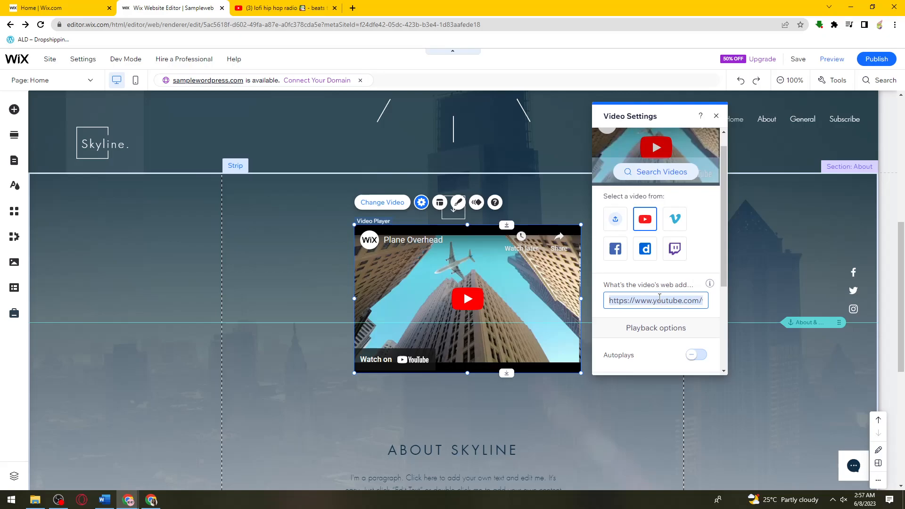
pyautogui.write('fKfPfyJRdk?feature=share')
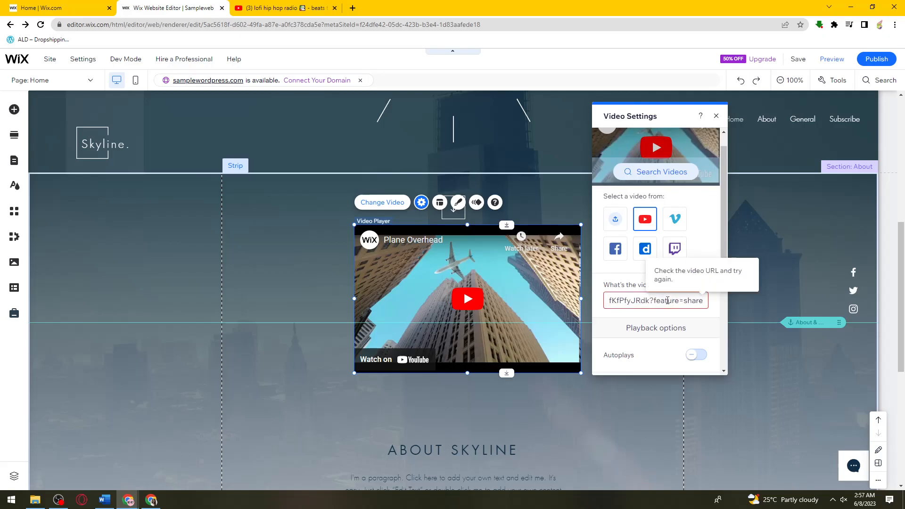
pyautogui.tripleClick(655, 300)
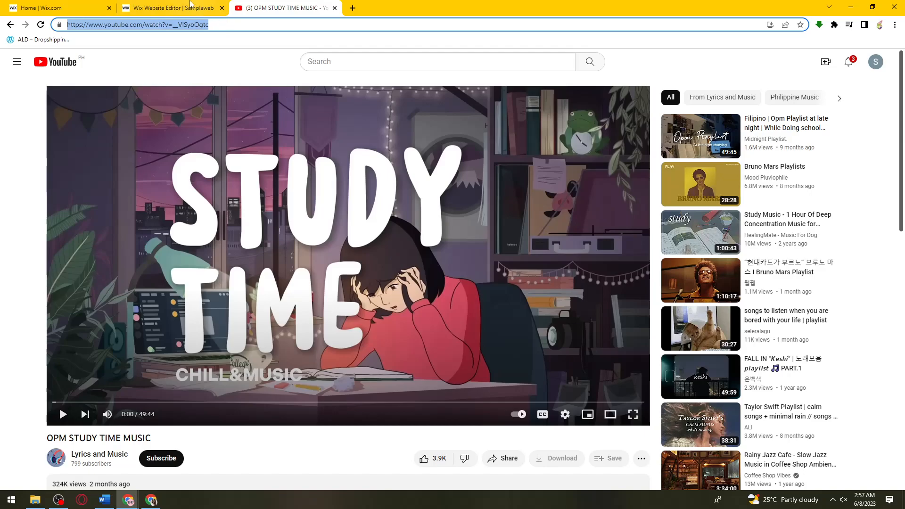
# Step: Switch to the OPM Study Time Music video tab and select its full URL
pyautogui.click(167, 8)
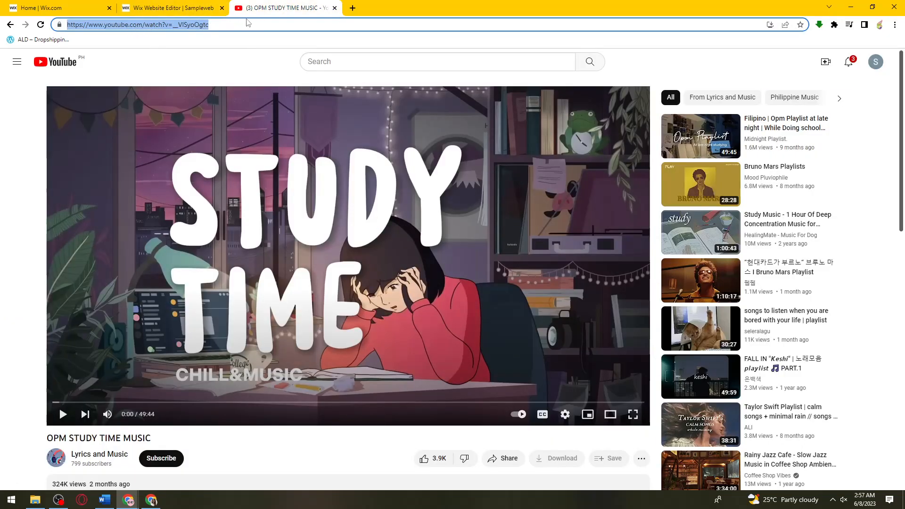
pyautogui.click(171, 8)
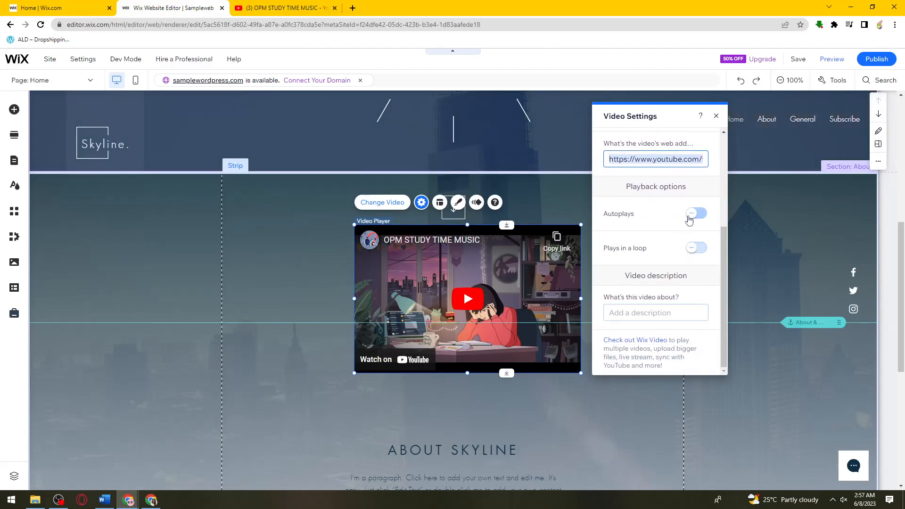
# Step: Paste the OPM Study Time Music URL into the video field and preview the site
pyautogui.click(697, 214)
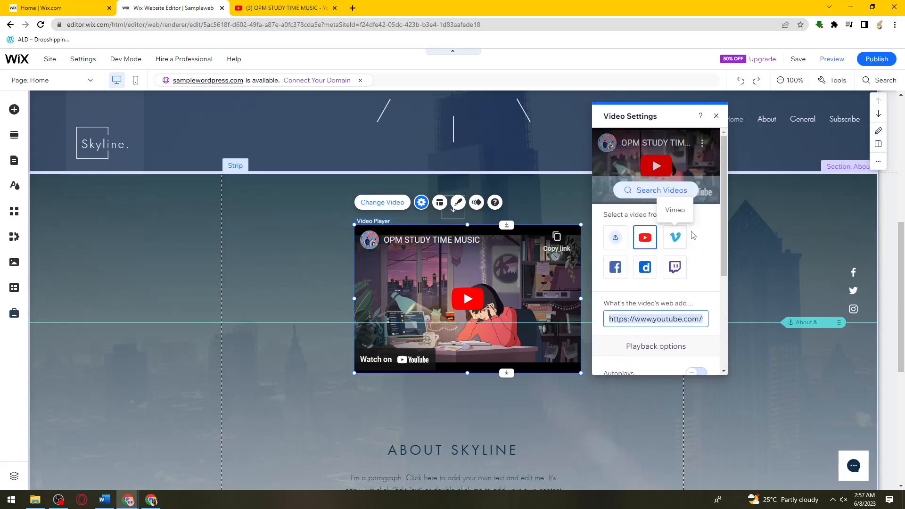
pyautogui.moveTo(699, 230)
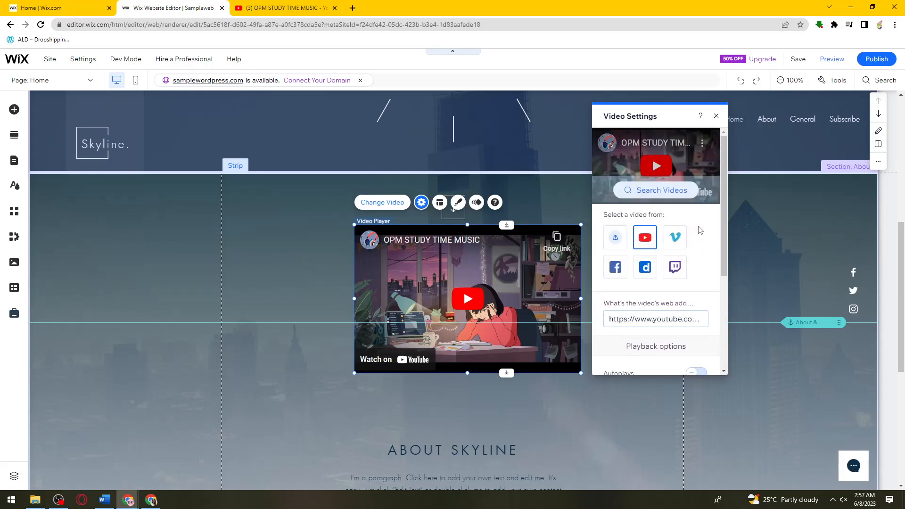
pyautogui.moveTo(876, 59)
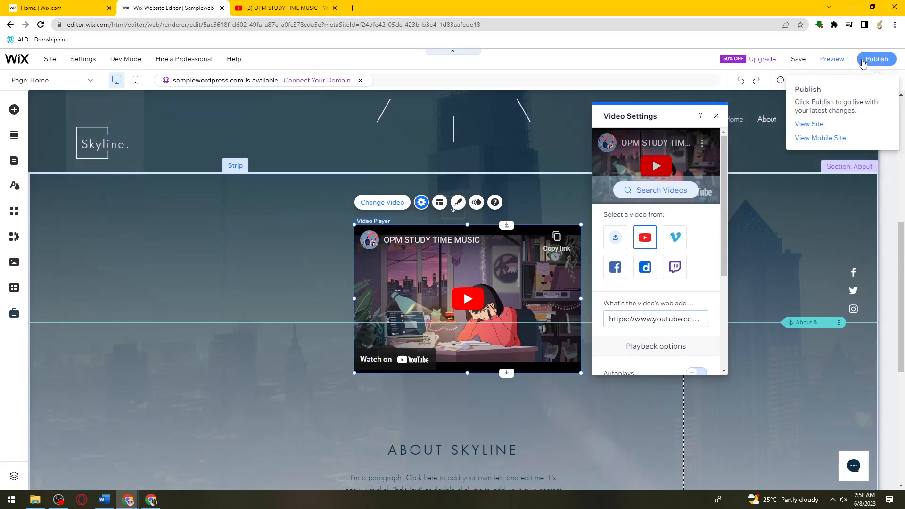
pyautogui.click(831, 59)
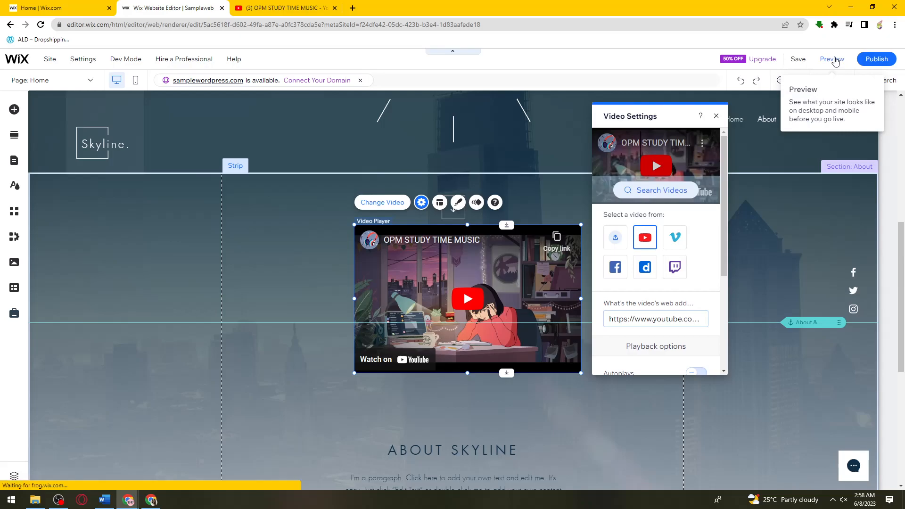
pyautogui.click(831, 59)
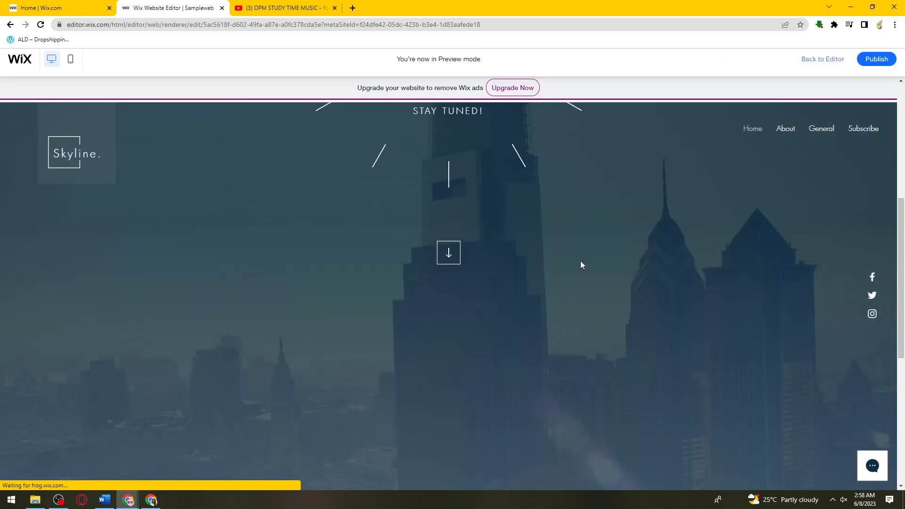
# Step: In Preview, scroll to the OPM Study Time Music video, play it, then pause it
pyautogui.scroll(-3)
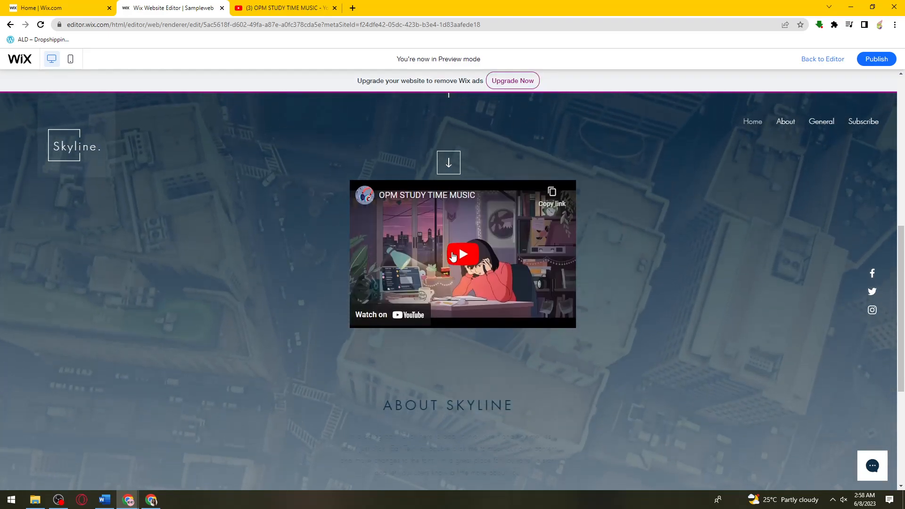
pyautogui.click(462, 255)
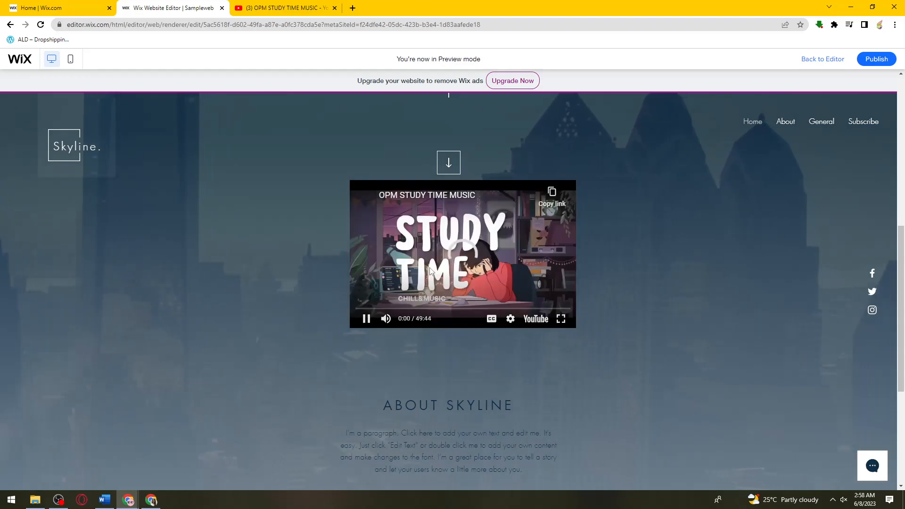
pyautogui.click(366, 318)
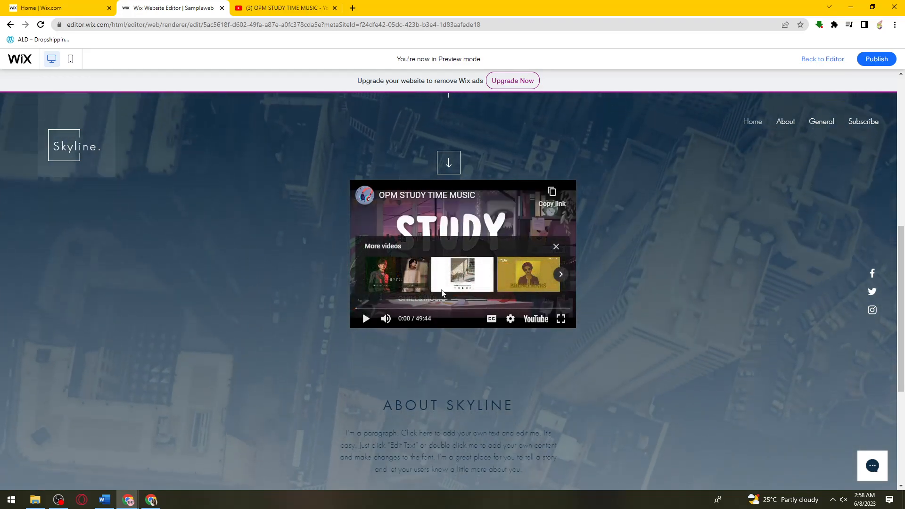
pyautogui.moveTo(461, 273)
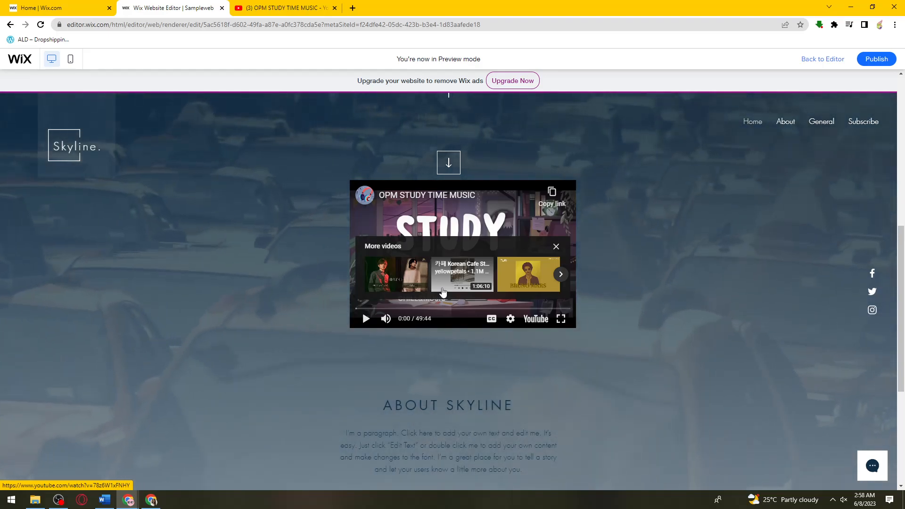